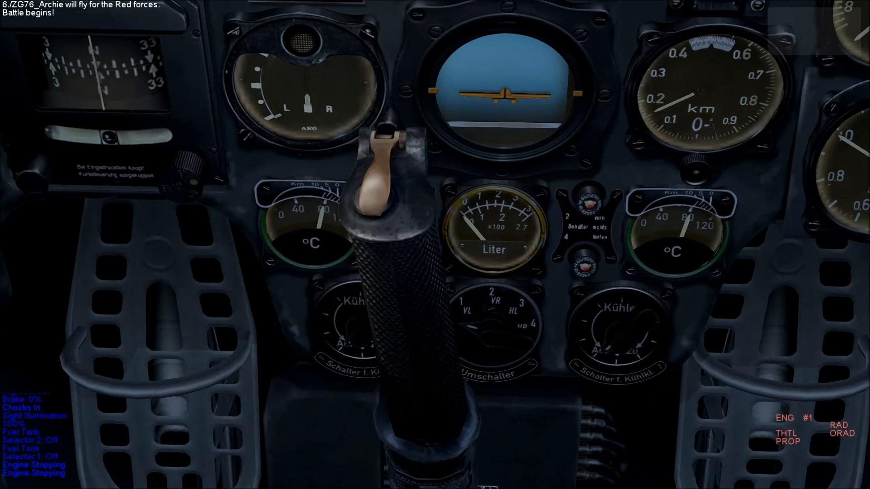
mouse_move(725, 213)
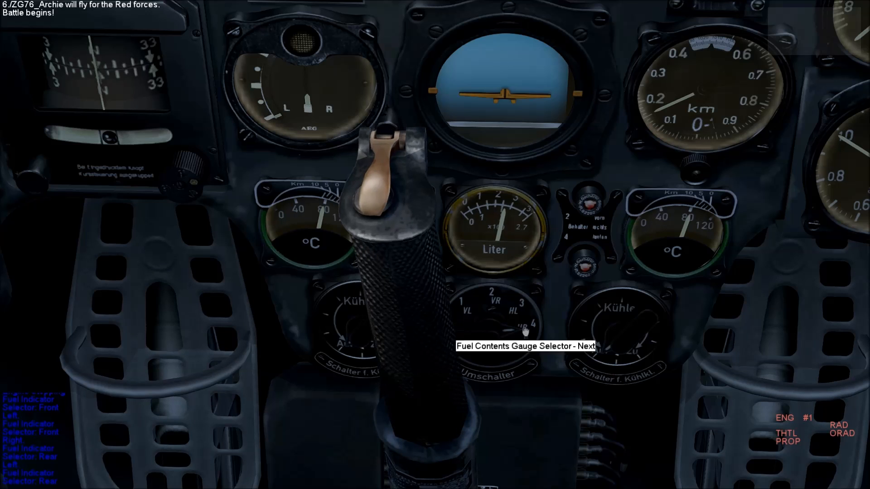
Advance the Umschalter fuel contents gauge to the next tank reading
left_click(527, 337)
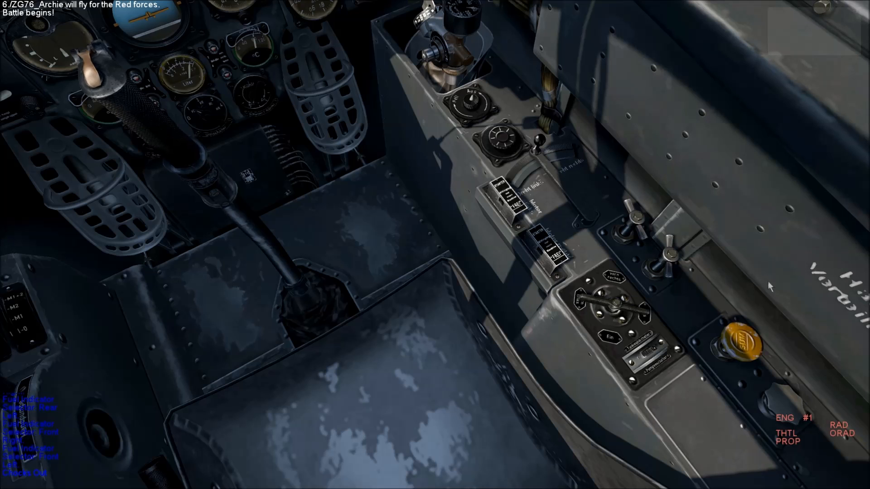
mouse_move(642, 316)
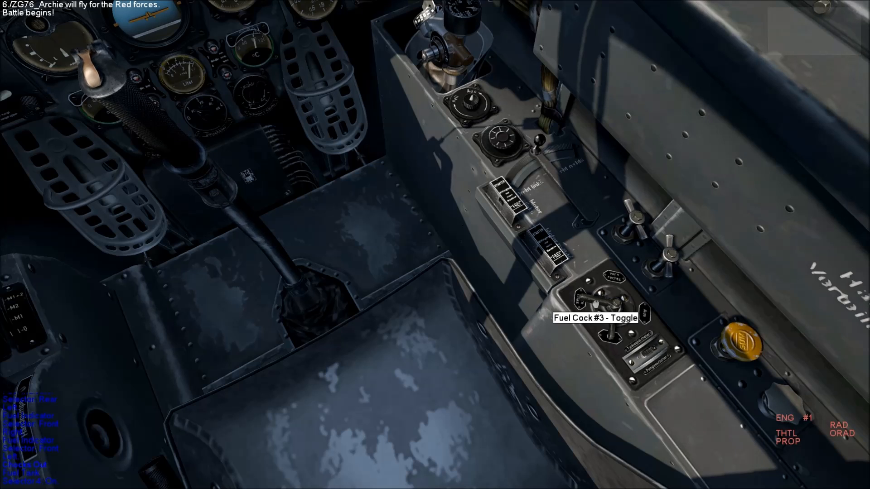
Toggle reserve tank fuel cocks #3 and #4, then return each to its original position
left_click(608, 304)
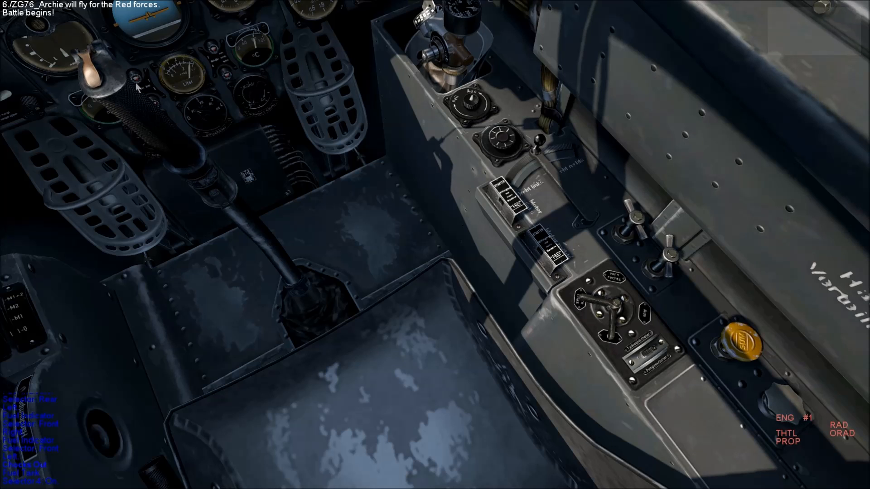
mouse_move(620, 289)
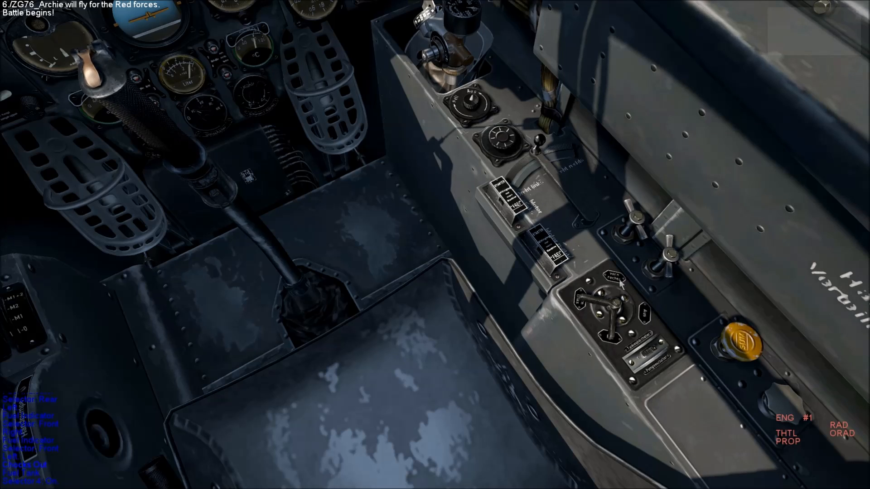
mouse_move(620, 300)
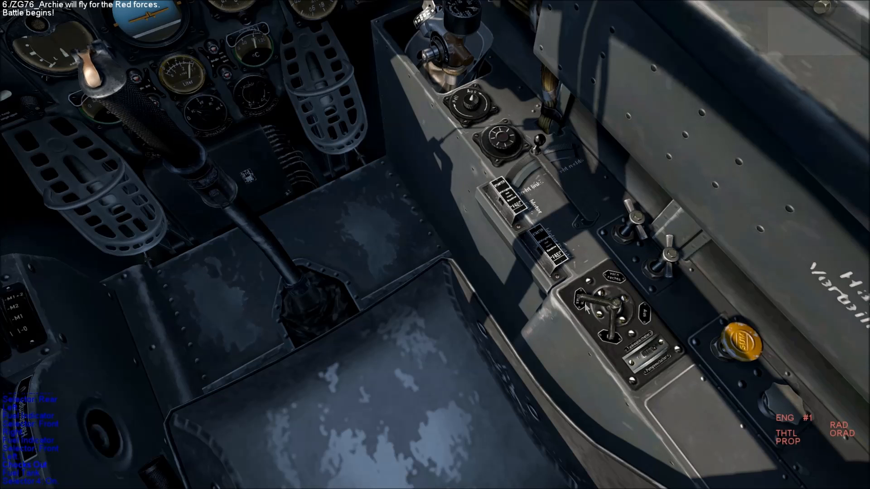
left_click(610, 314)
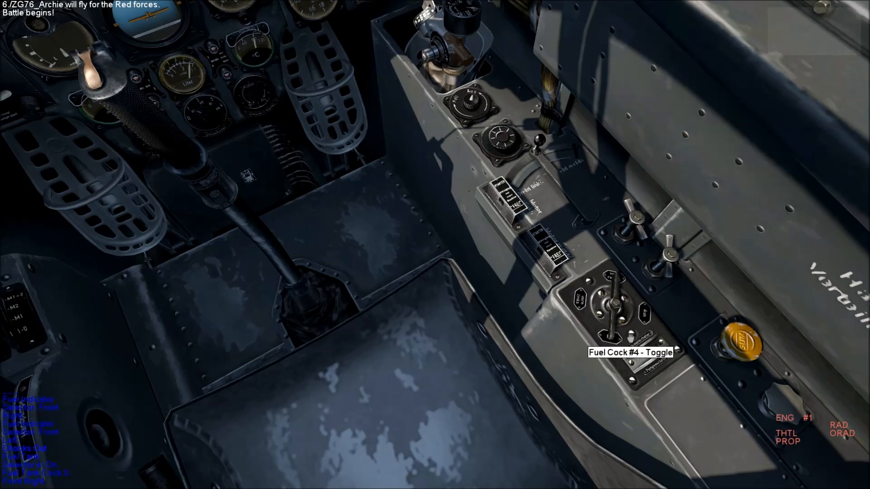
mouse_move(626, 293)
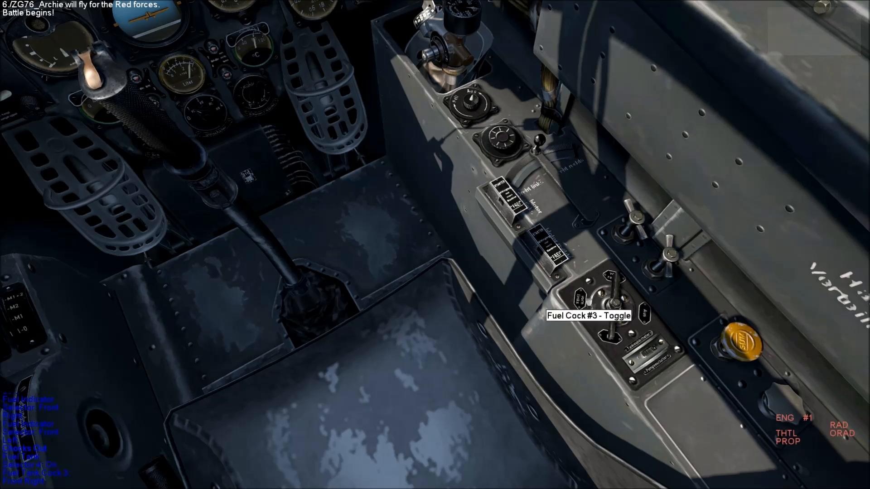
left_click(609, 299)
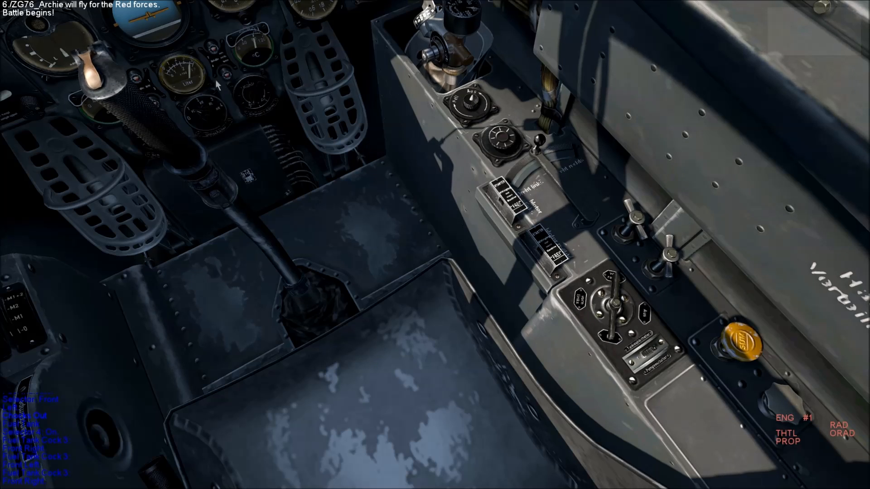
mouse_move(161, 120)
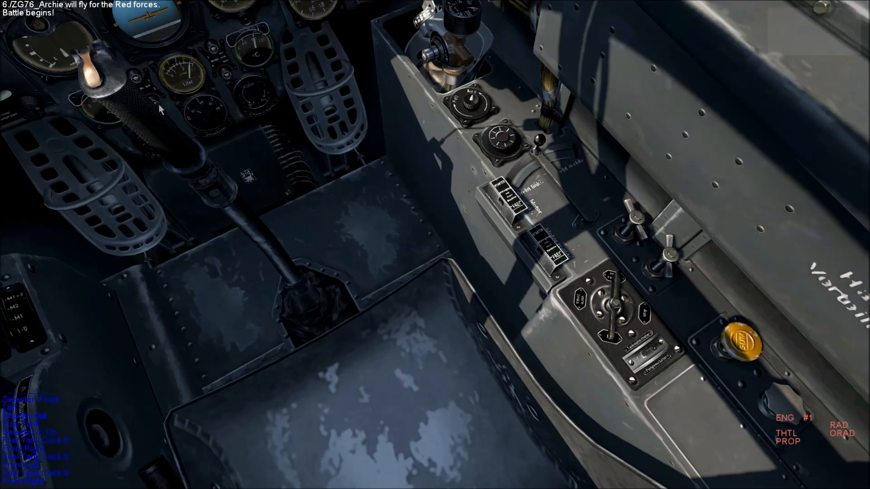
mouse_move(515, 283)
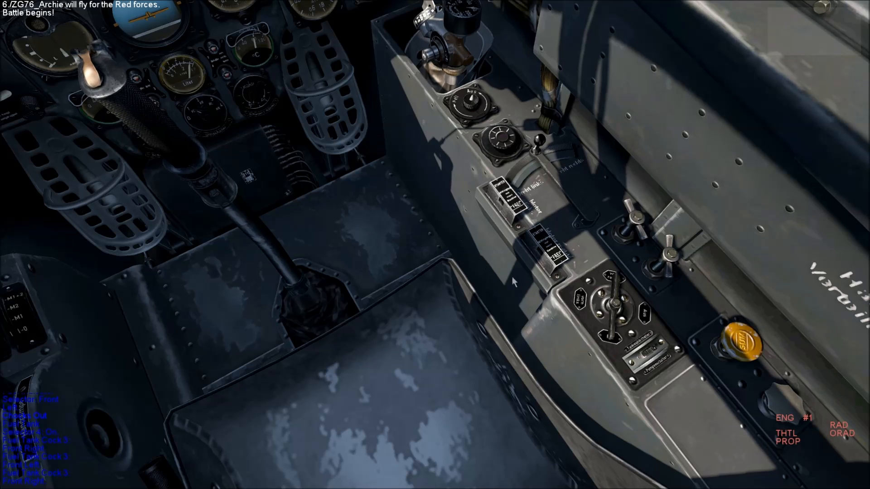
mouse_move(627, 328)
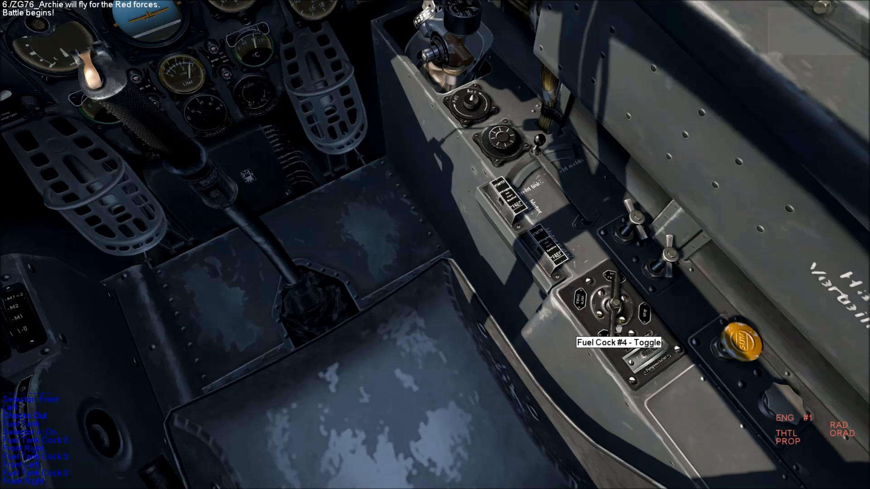
left_click(615, 308)
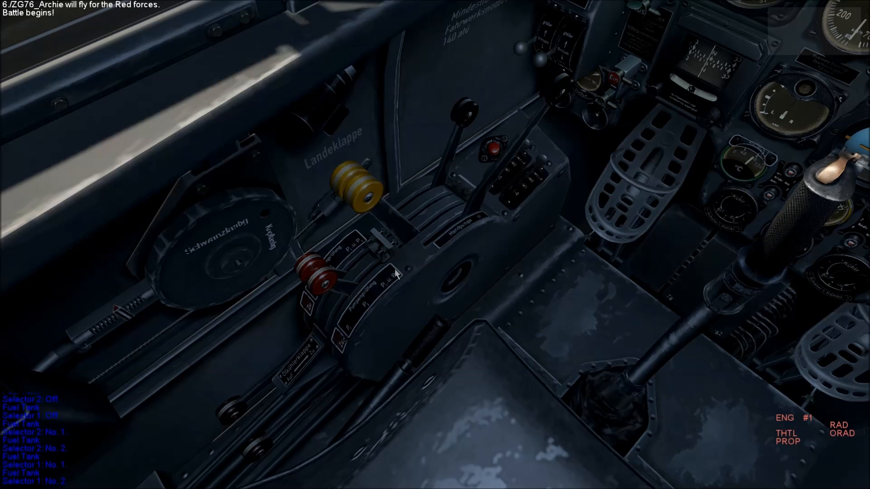
mouse_move(426, 284)
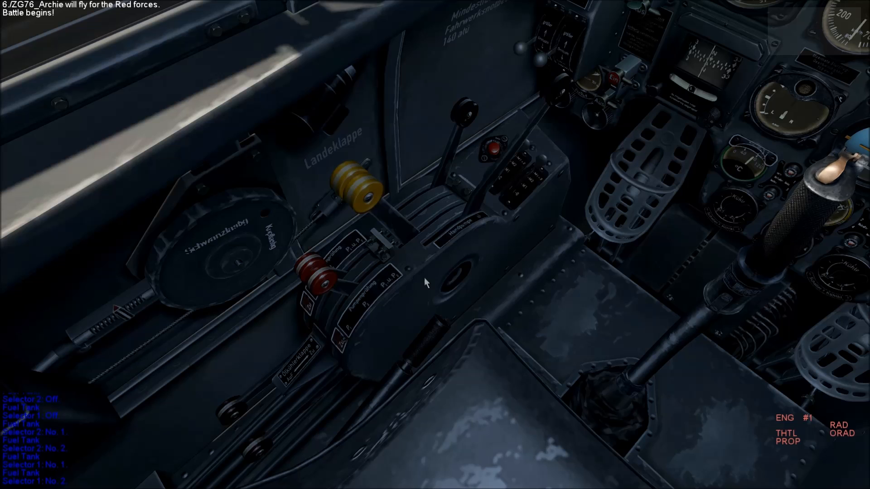